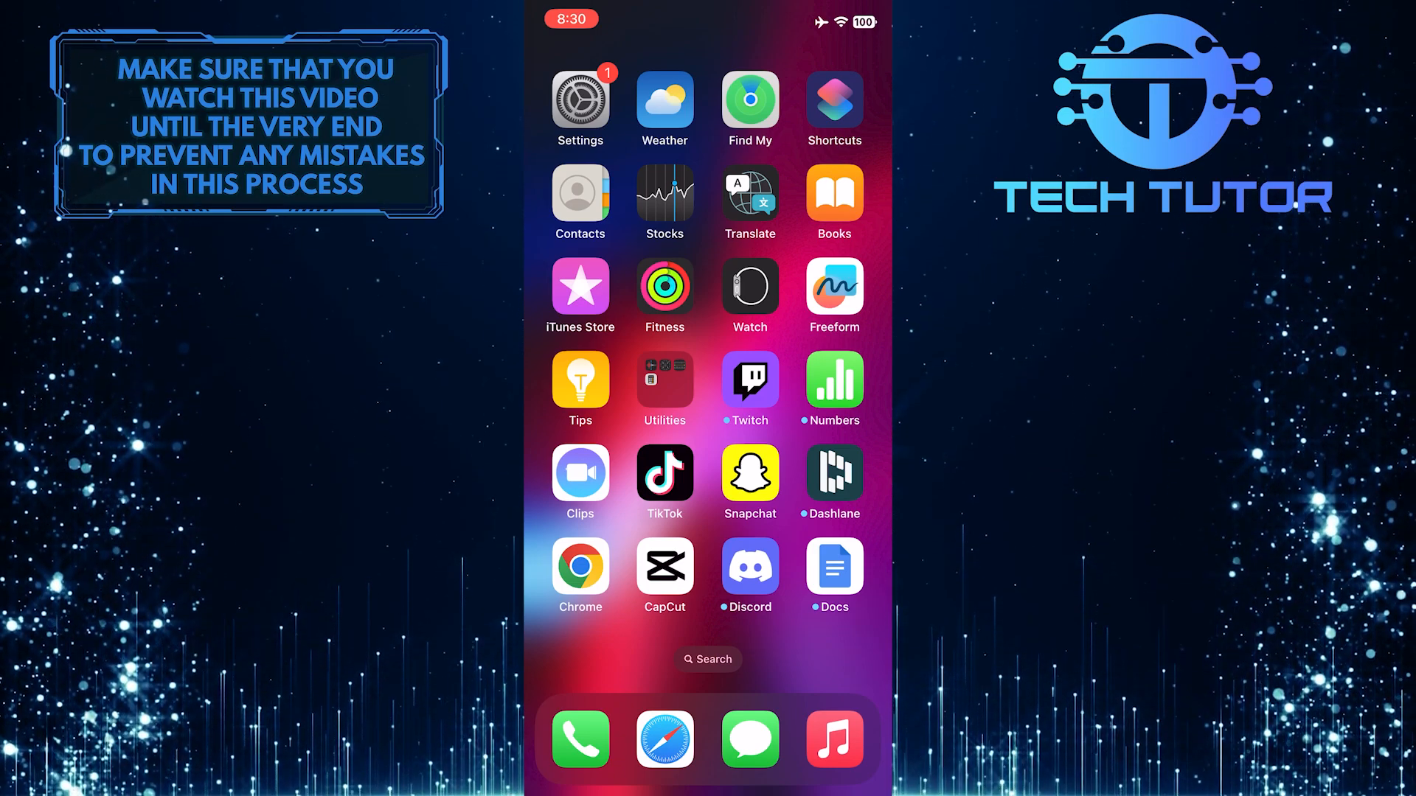
- Launch Snapchat from the Home Screen so its camera screen appears
{"action": "left_click", "coordinate": [749, 472]}
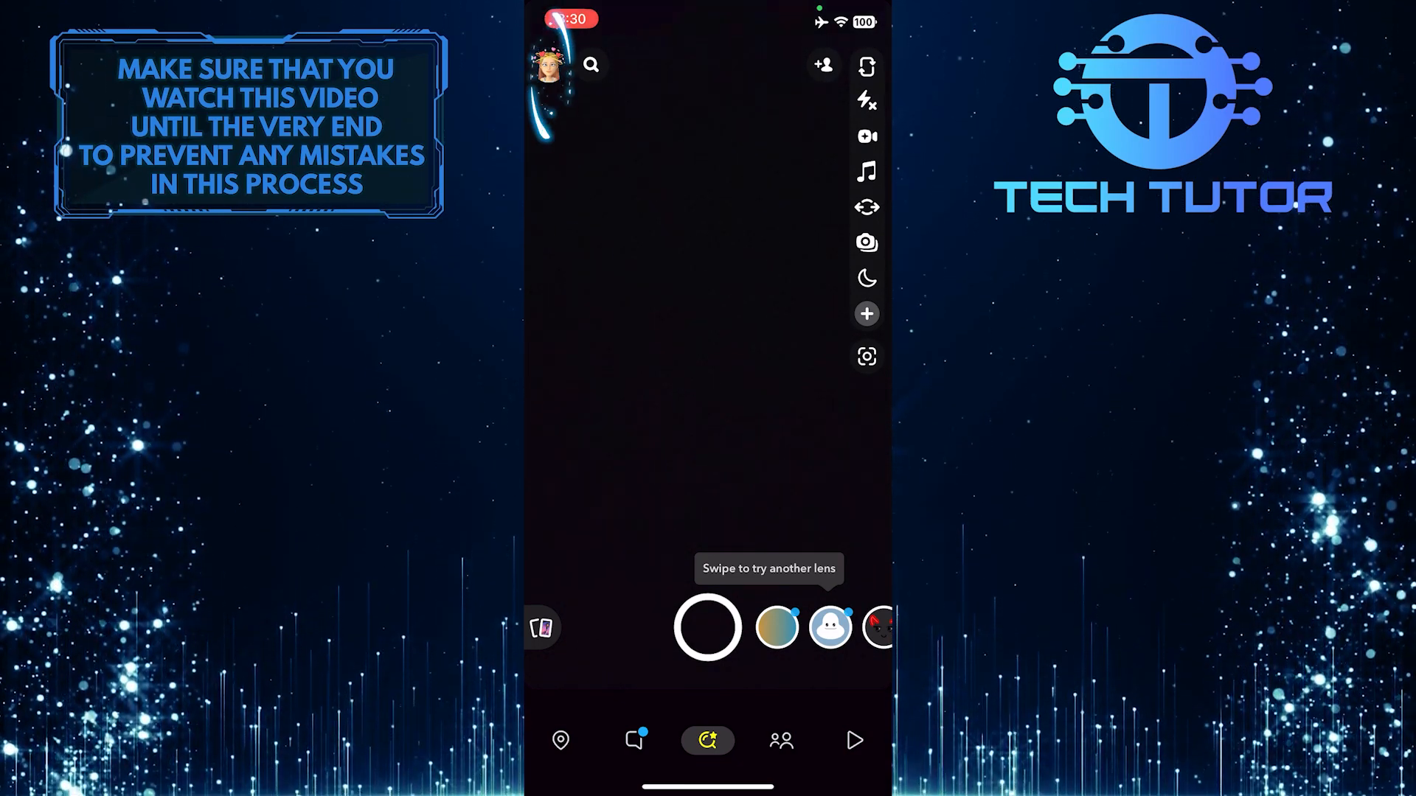
- Go through the Bitmoji profile page into the account Settings screen
{"action": "left_click", "coordinate": [545, 63]}
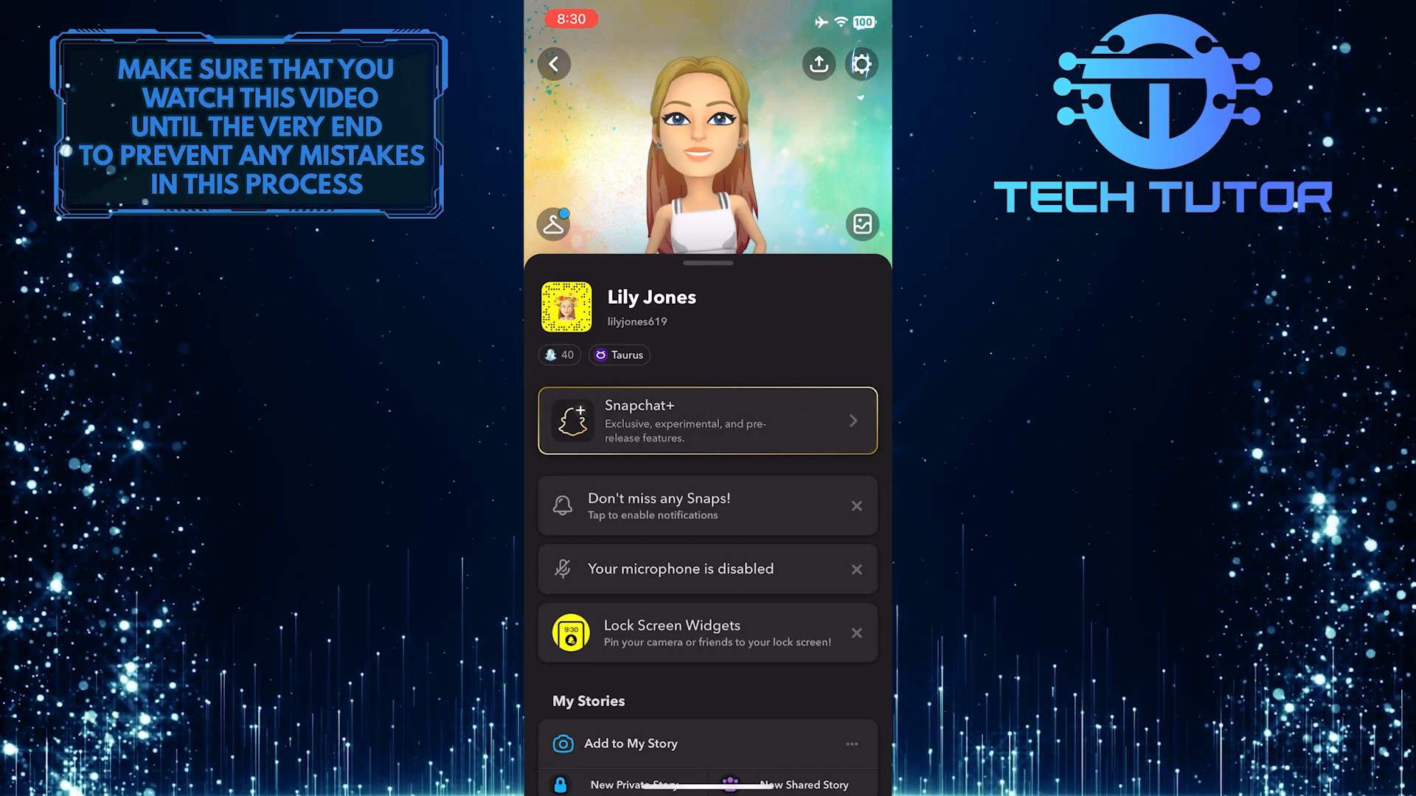
{"action": "left_click", "coordinate": [859, 64]}
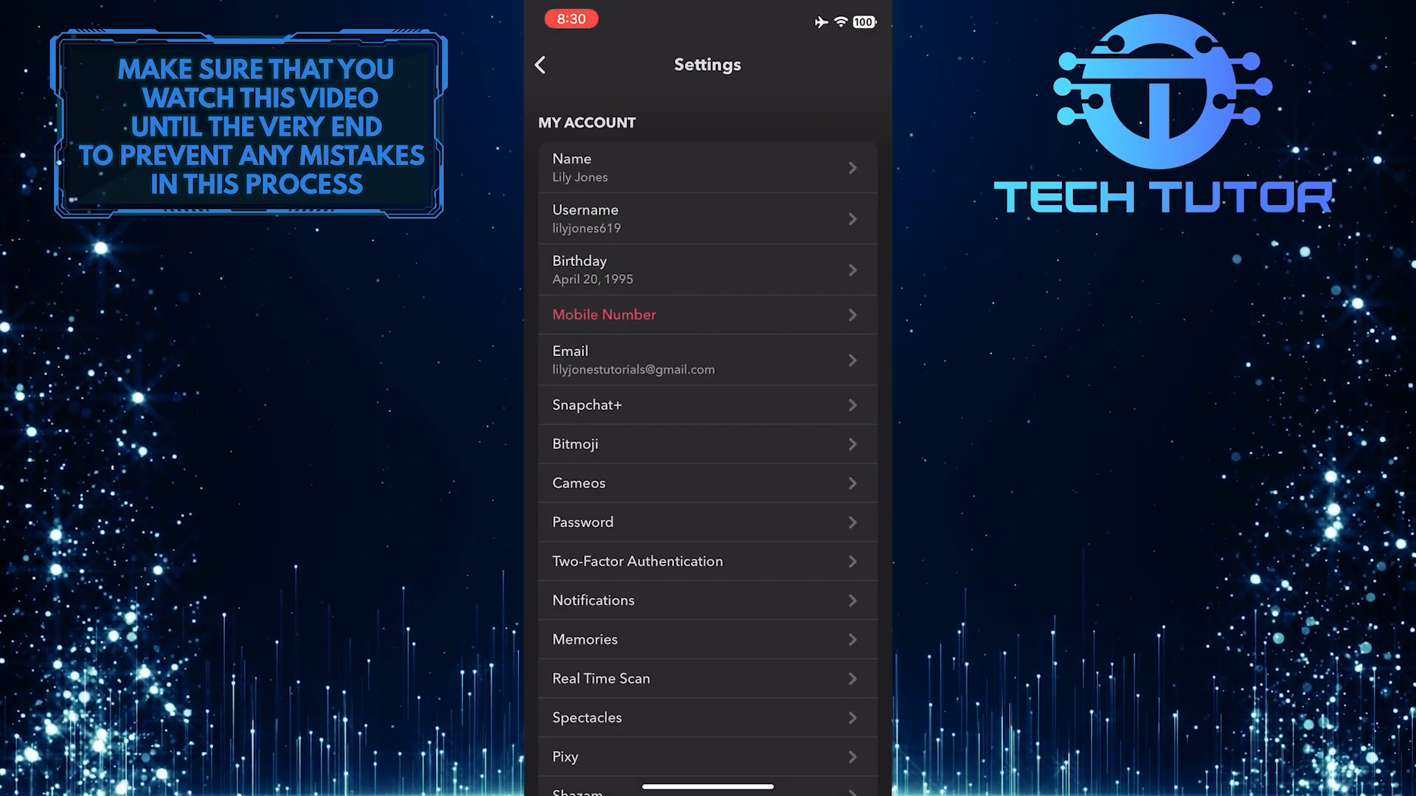
- Clear Search History under Privacy Controls > Clear Data and confirm the Clear popup
{"action": "scroll", "scroll_direction": "up", "scroll_amount": 3}
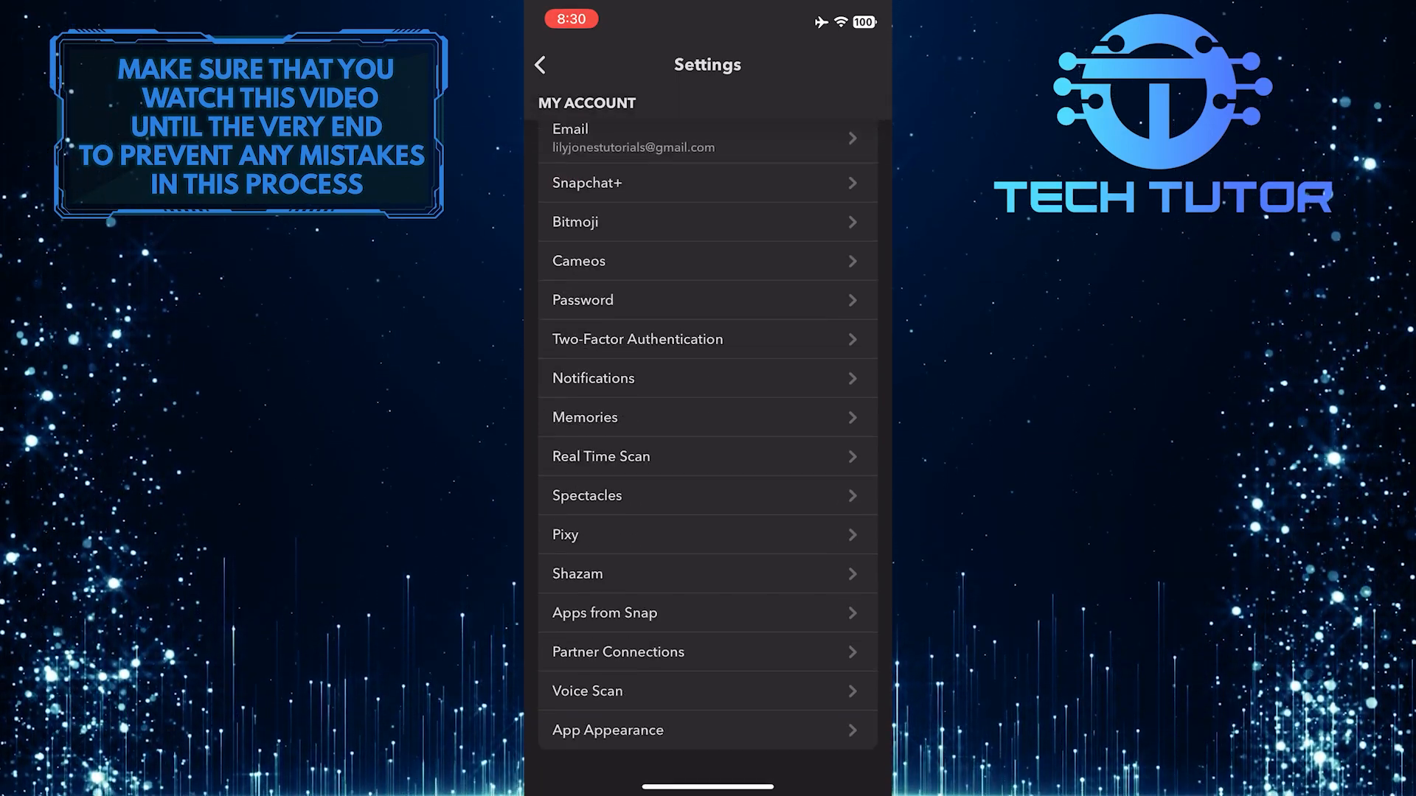
{"action": "scroll", "scroll_direction": "down", "scroll_amount": 3}
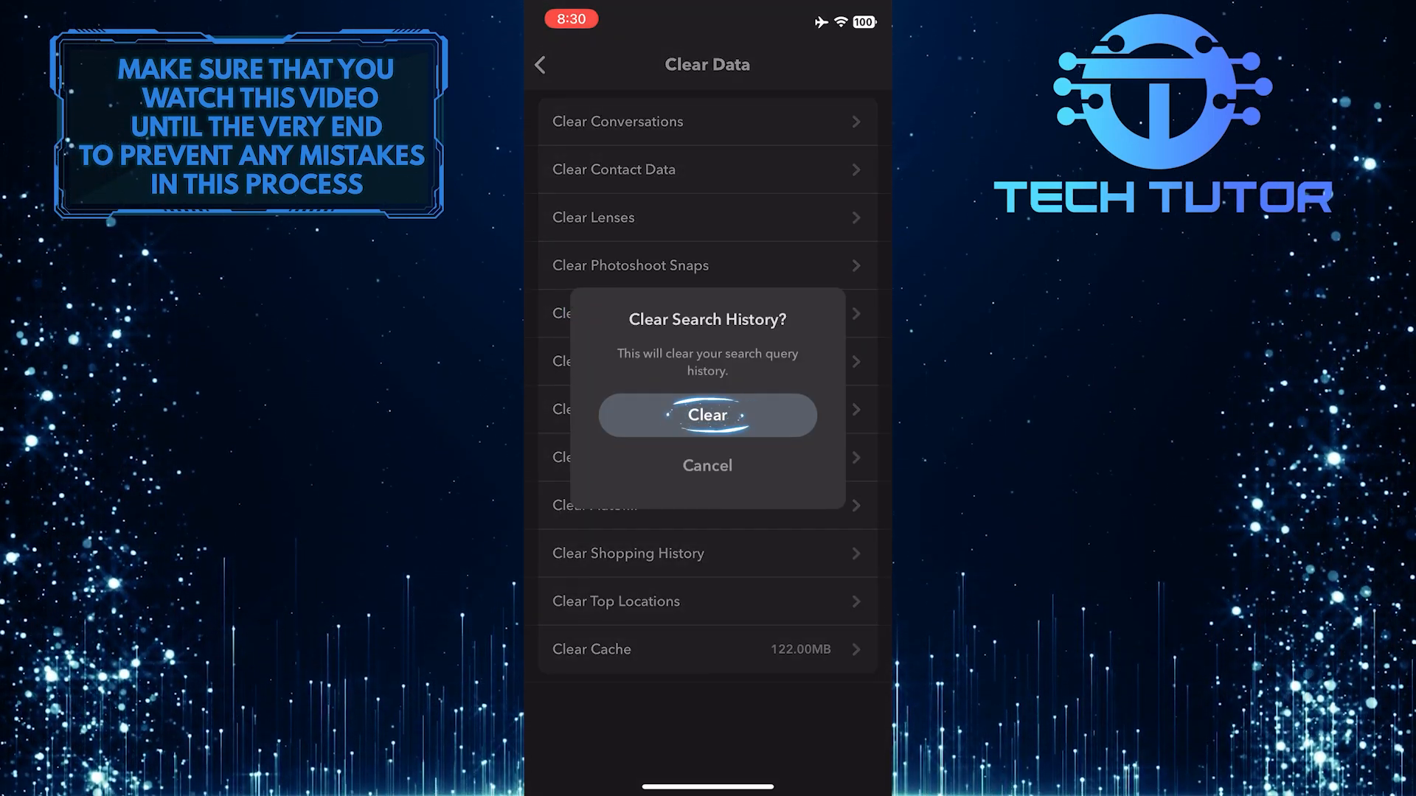
{"action": "left_click", "coordinate": [706, 415]}
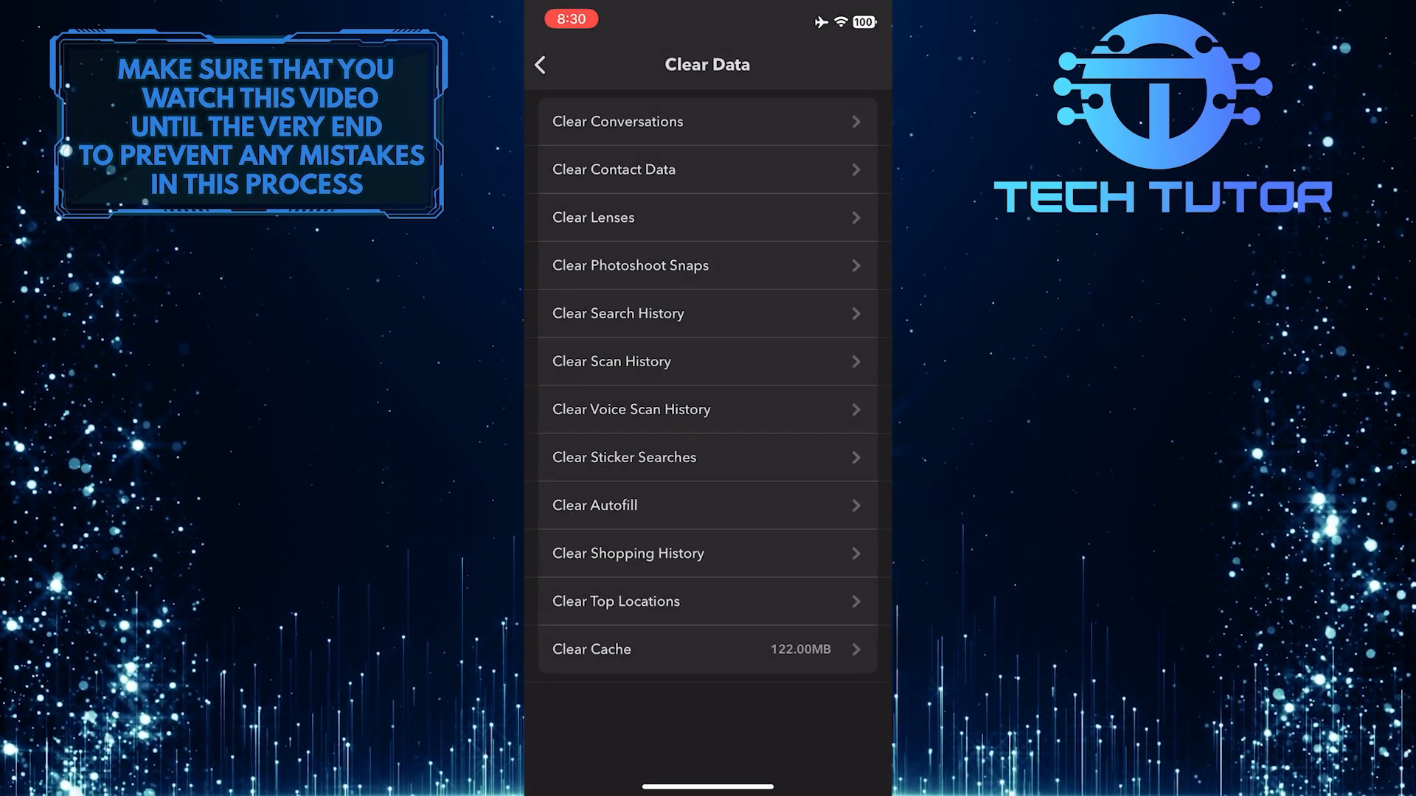
- Back out of Clear Data, Settings and the profile to the camera screen
{"action": "left_click", "coordinate": [707, 313]}
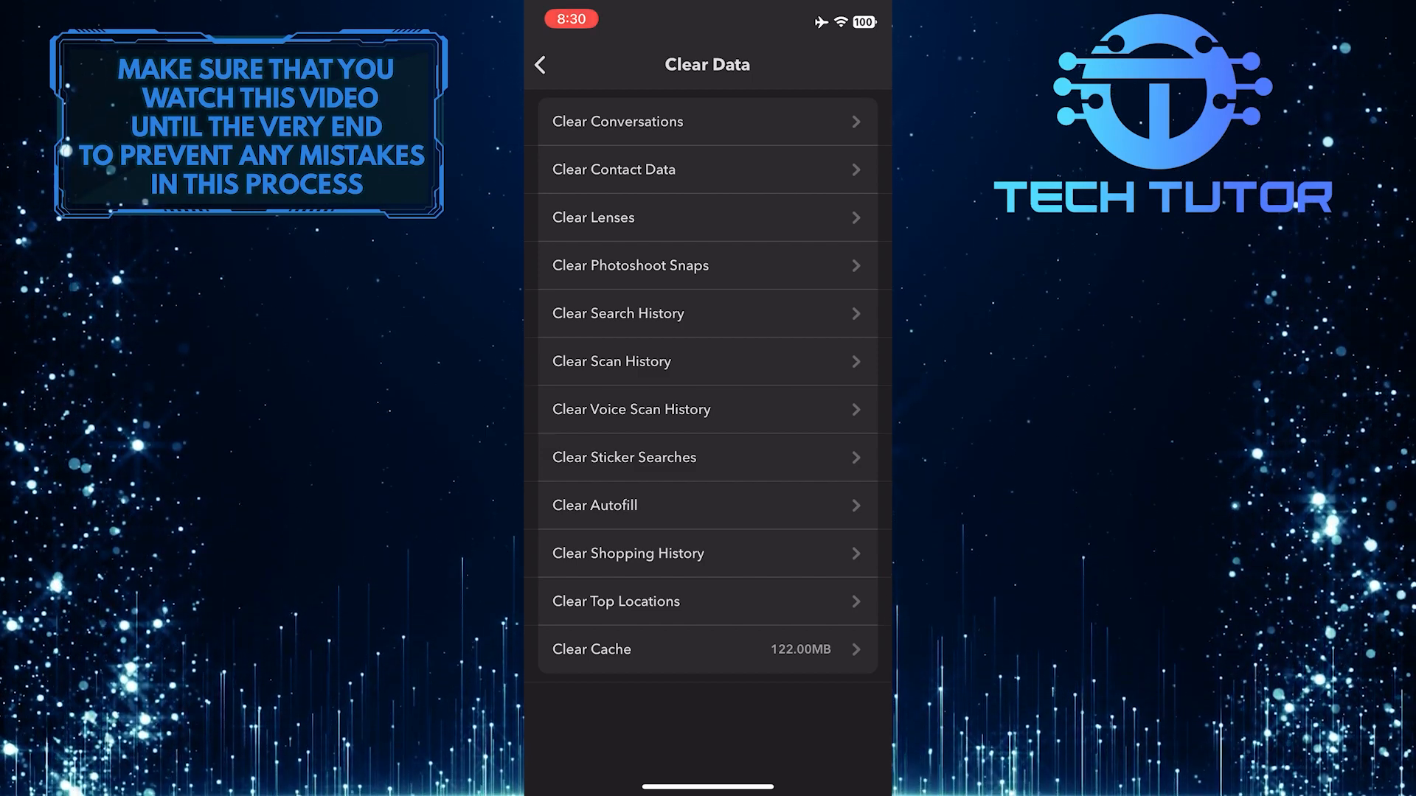
{"action": "left_click", "coordinate": [540, 63]}
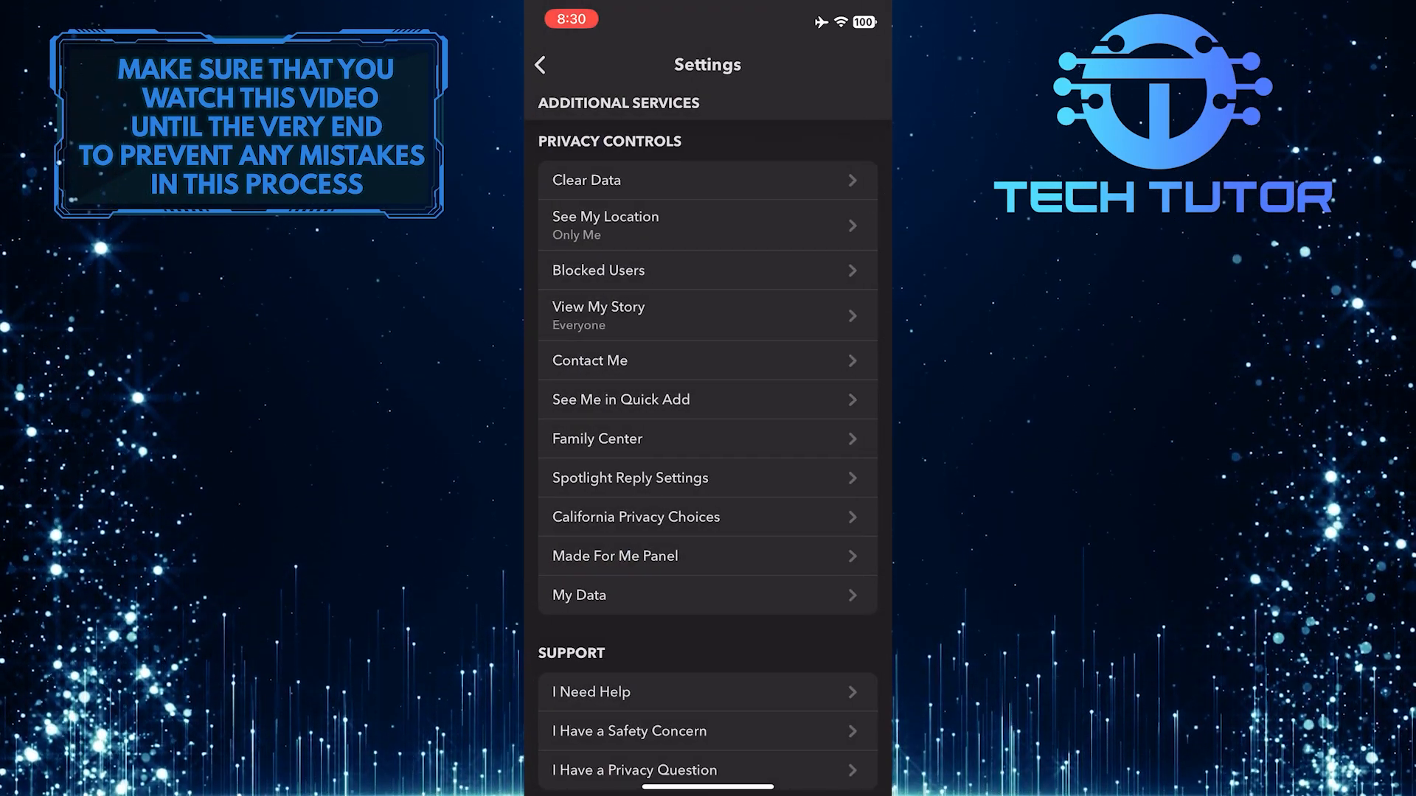
{"action": "left_click", "coordinate": [540, 63]}
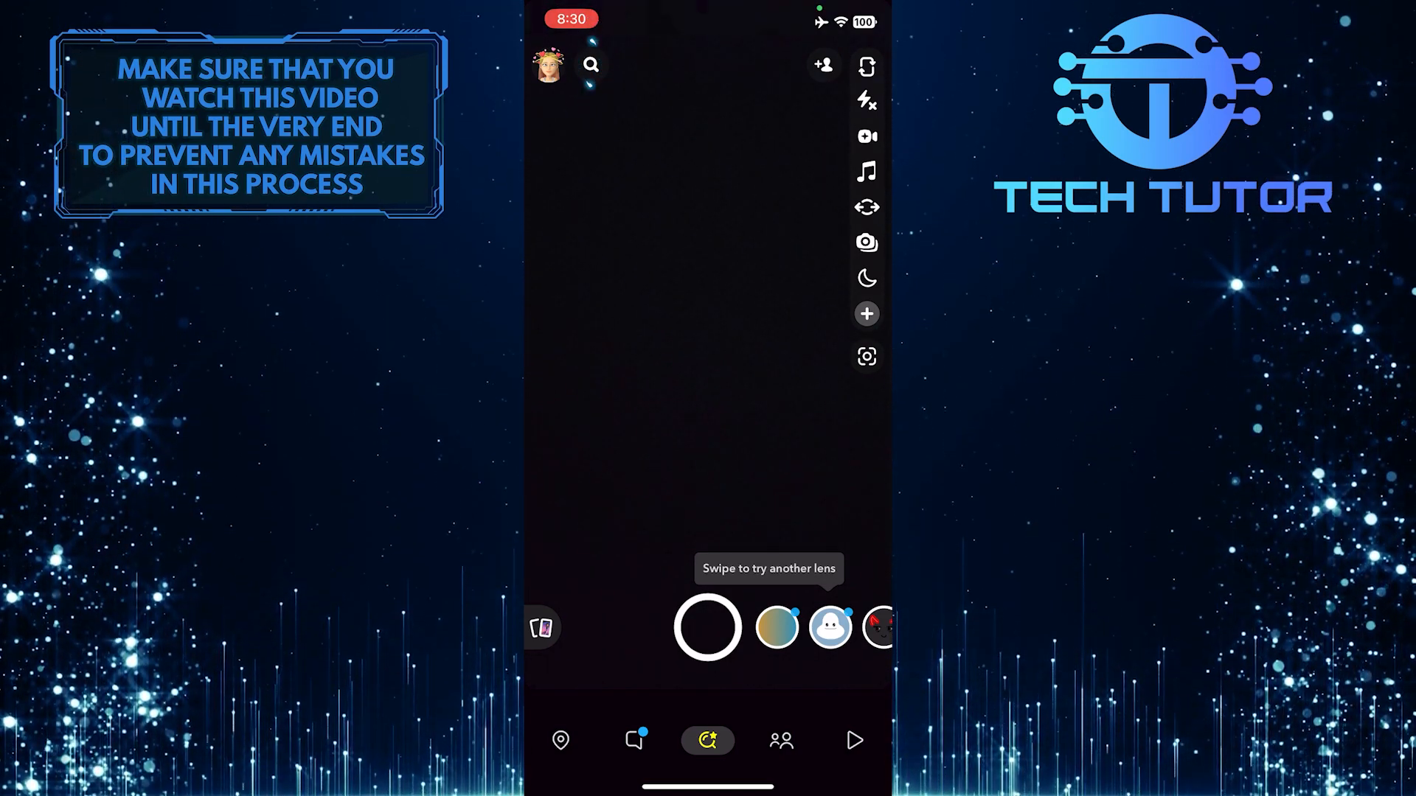
- Clear All recents on the search screen, confirm, and return to the camera
{"action": "left_click", "coordinate": [590, 64]}
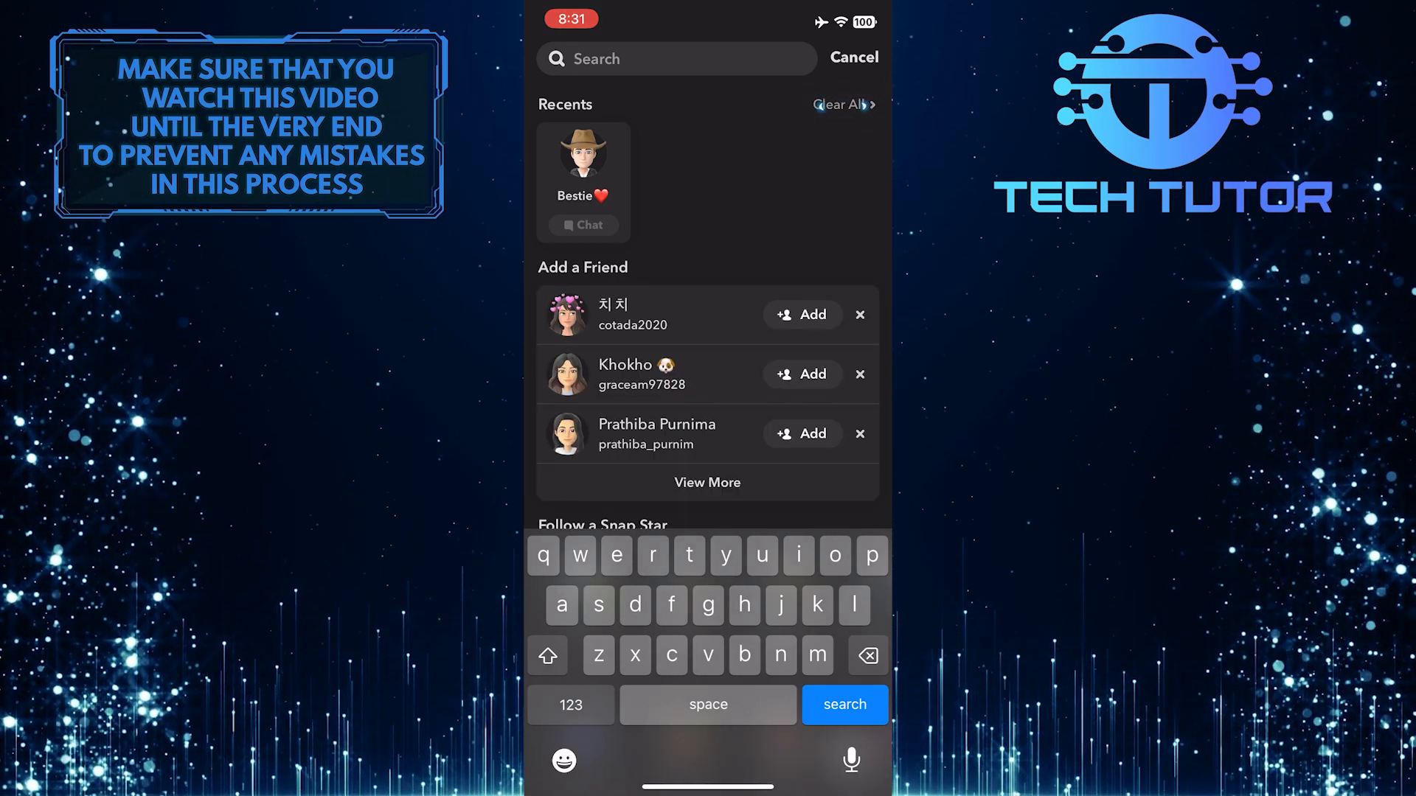
{"action": "left_click", "coordinate": [839, 103]}
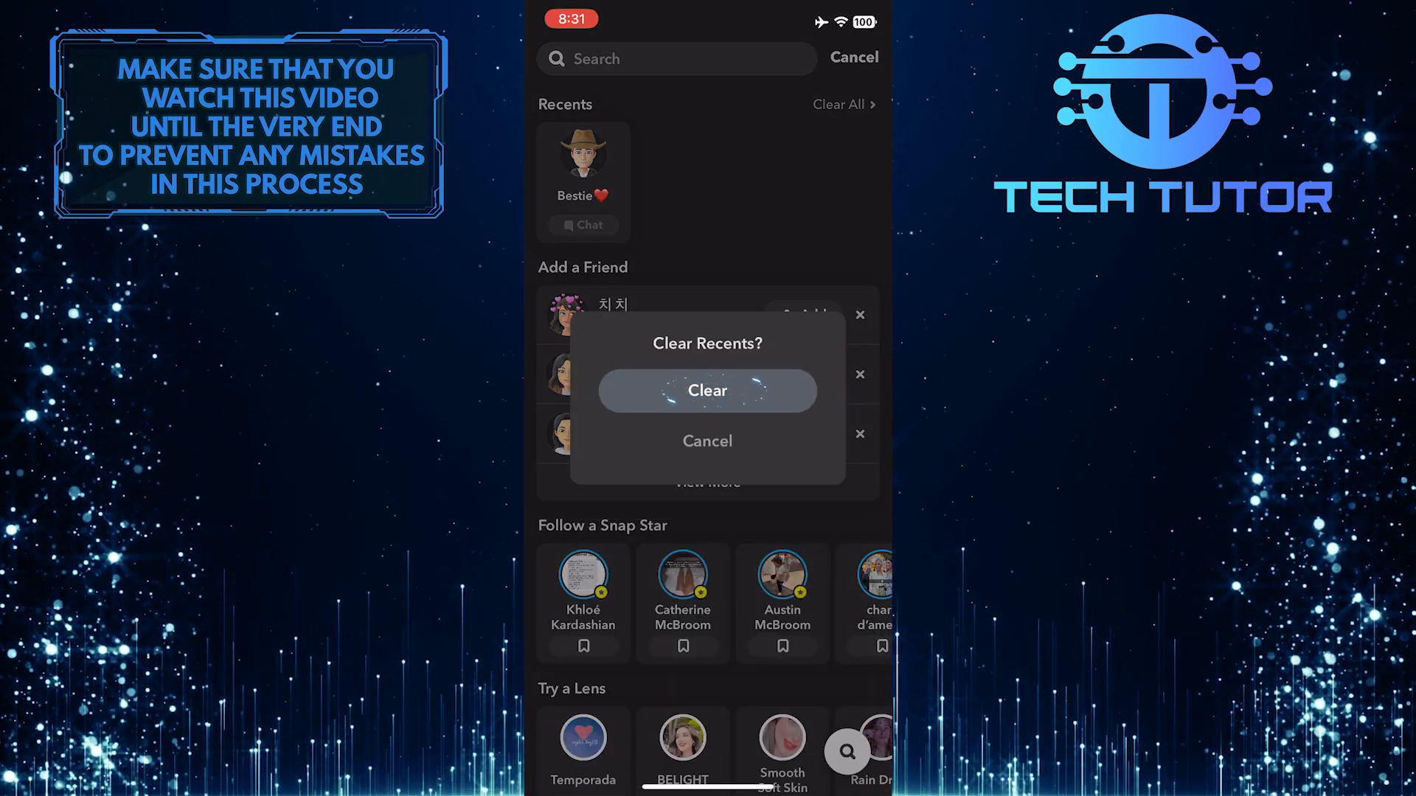
{"action": "left_click", "coordinate": [708, 390]}
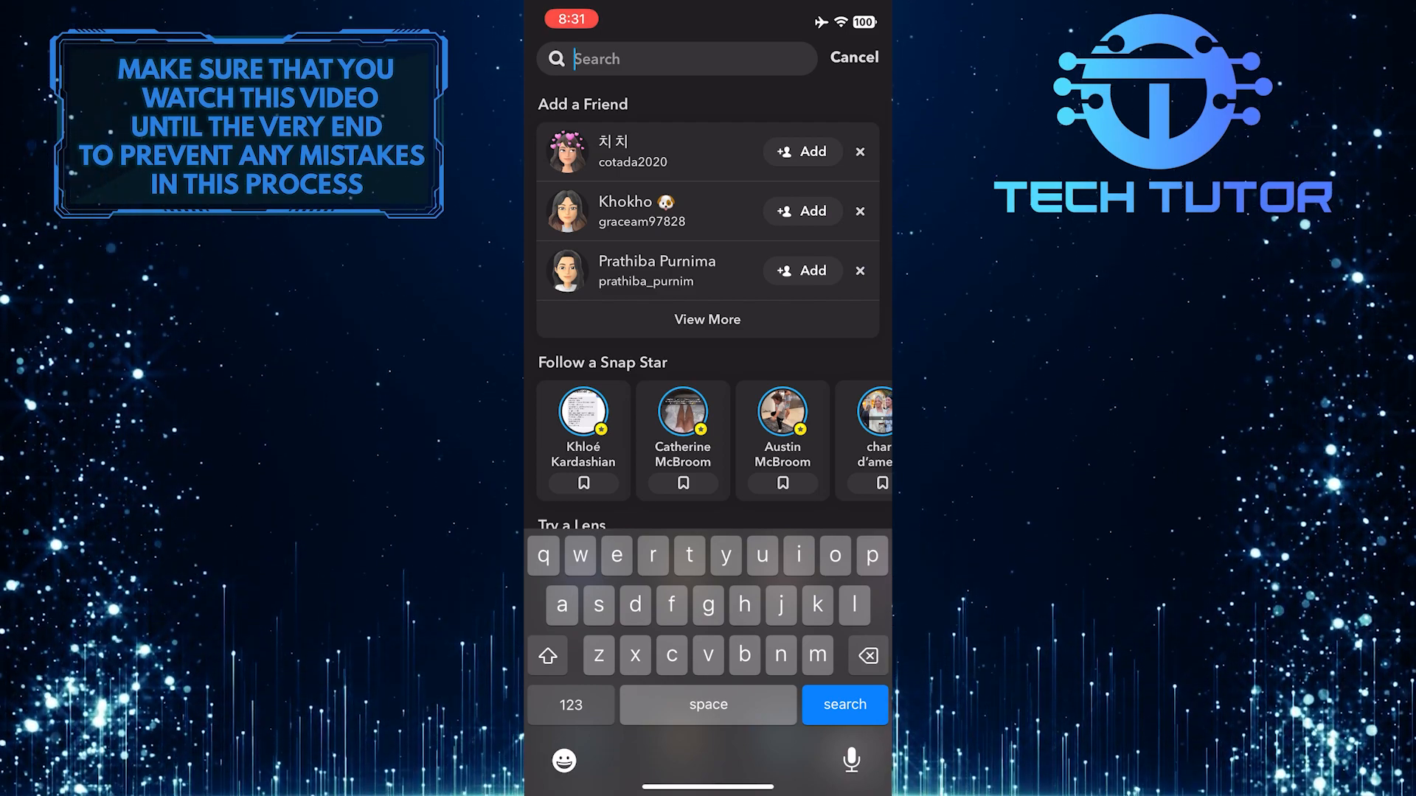
{"action": "left_click", "coordinate": [852, 58]}
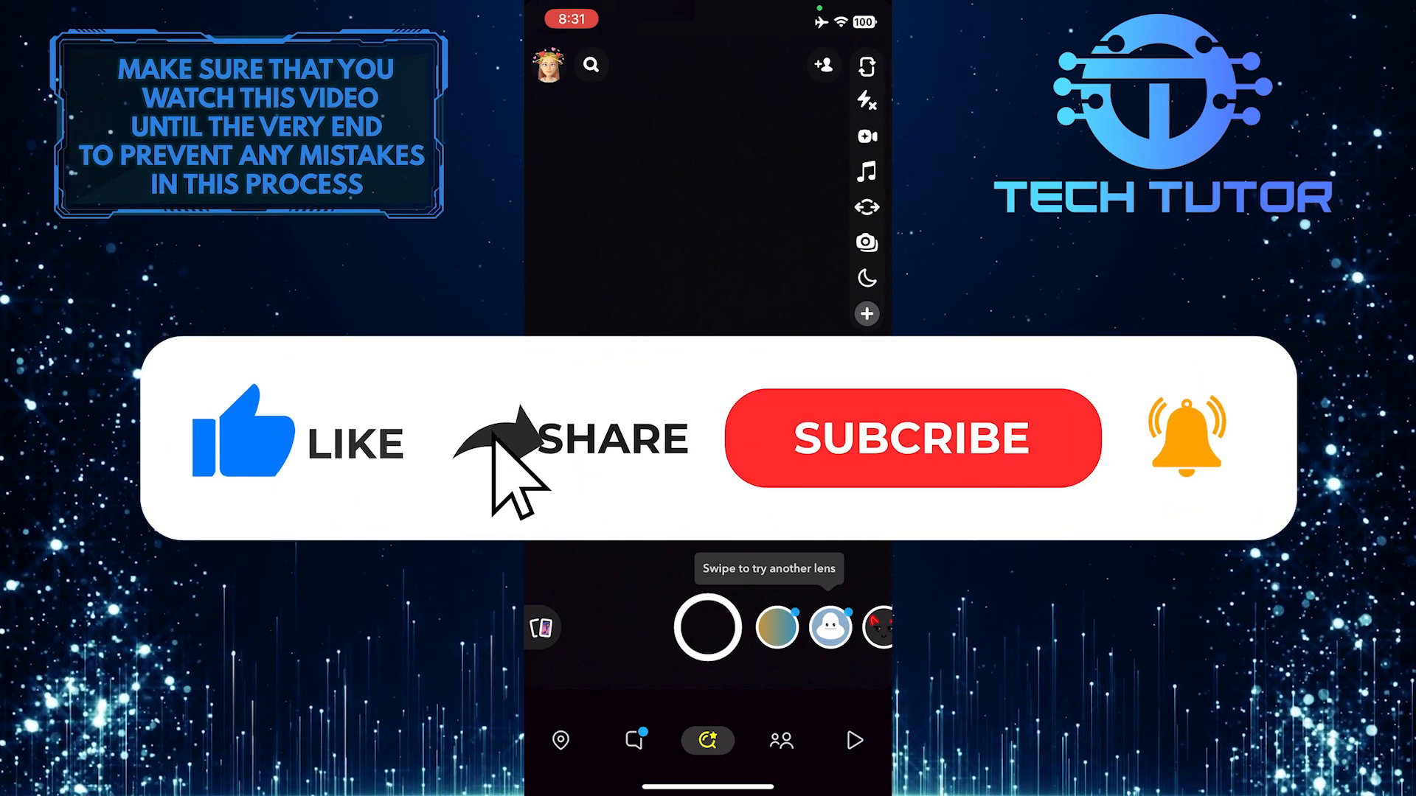
- Dismiss the search screen with Cancel, staying on the camera screen
{"action": "left_click", "coordinate": [911, 438]}
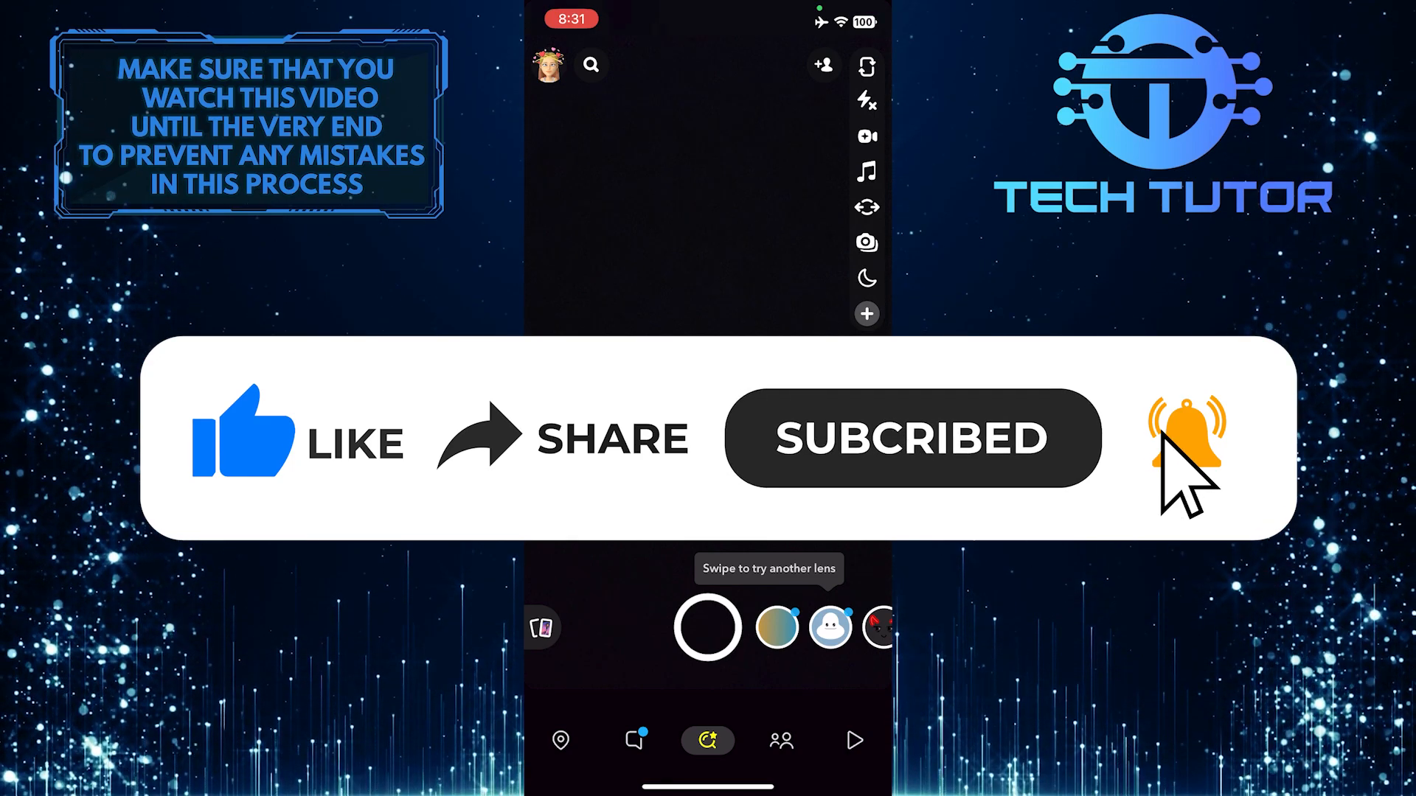